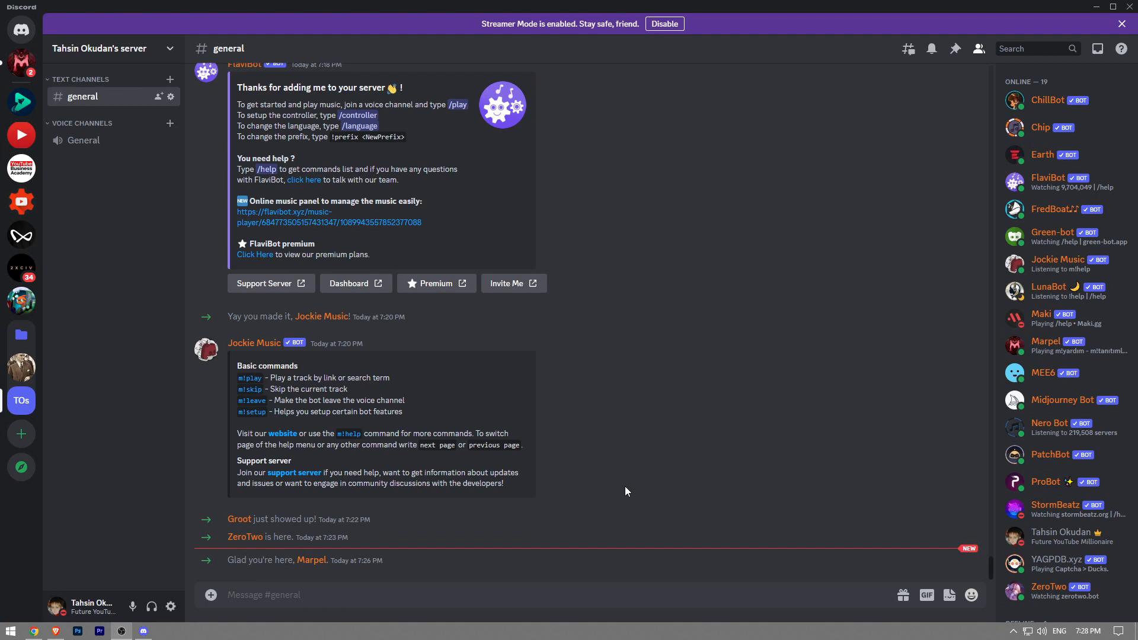
pyautogui.moveTo(354, 283)
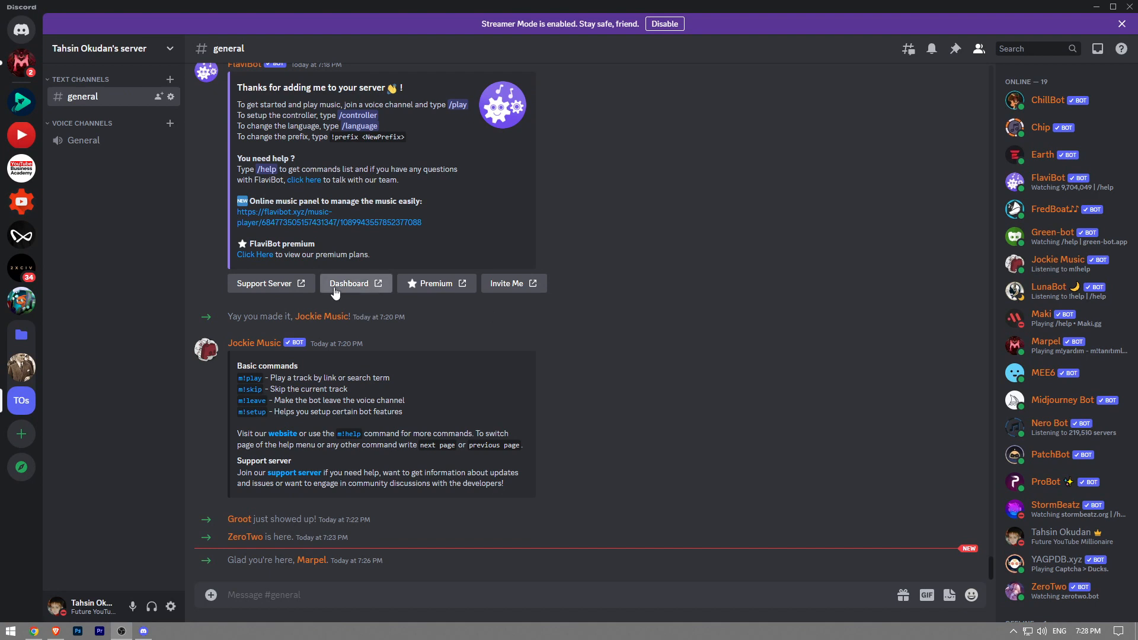
pyautogui.moveTo(767, 517)
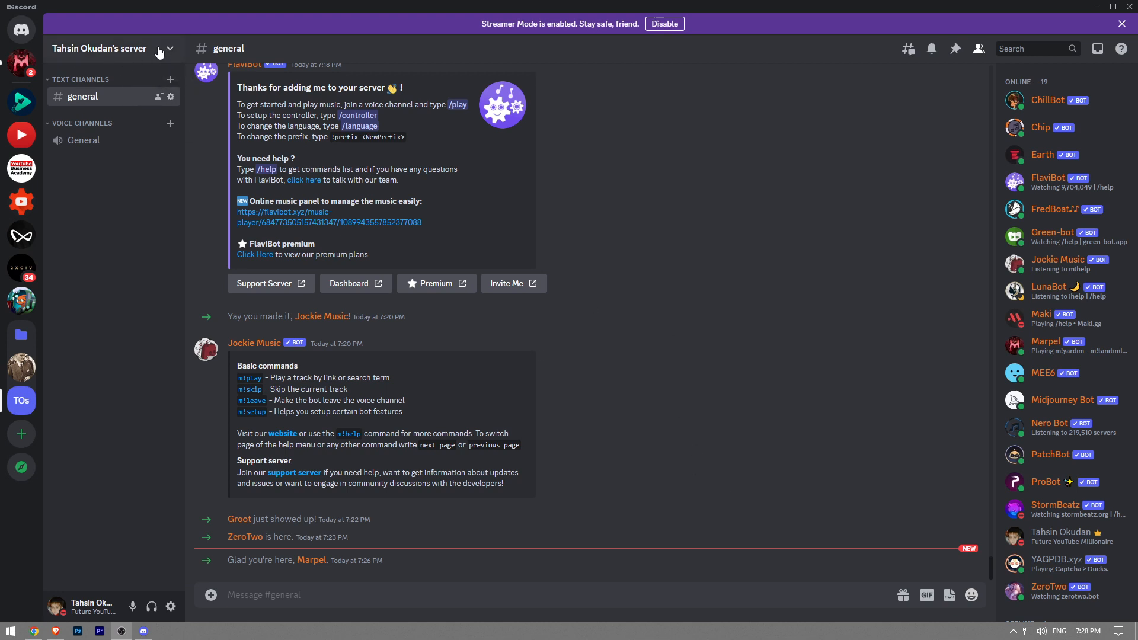
# Reach the App Directory through Server Settings to browse apps for the server.
pyautogui.click(100, 47)
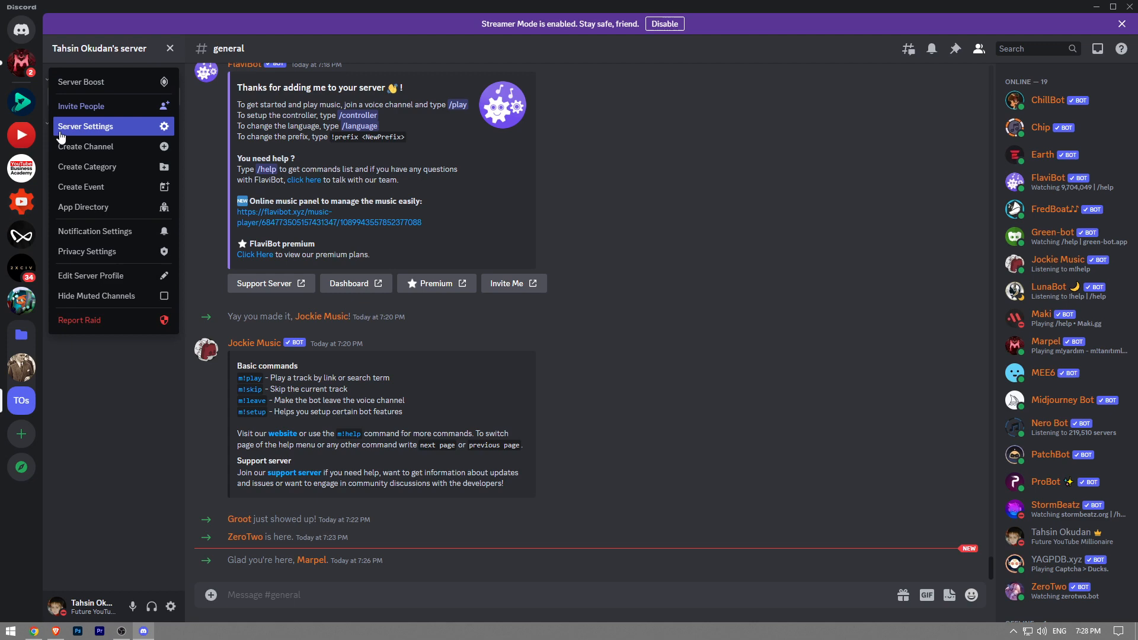
pyautogui.click(86, 126)
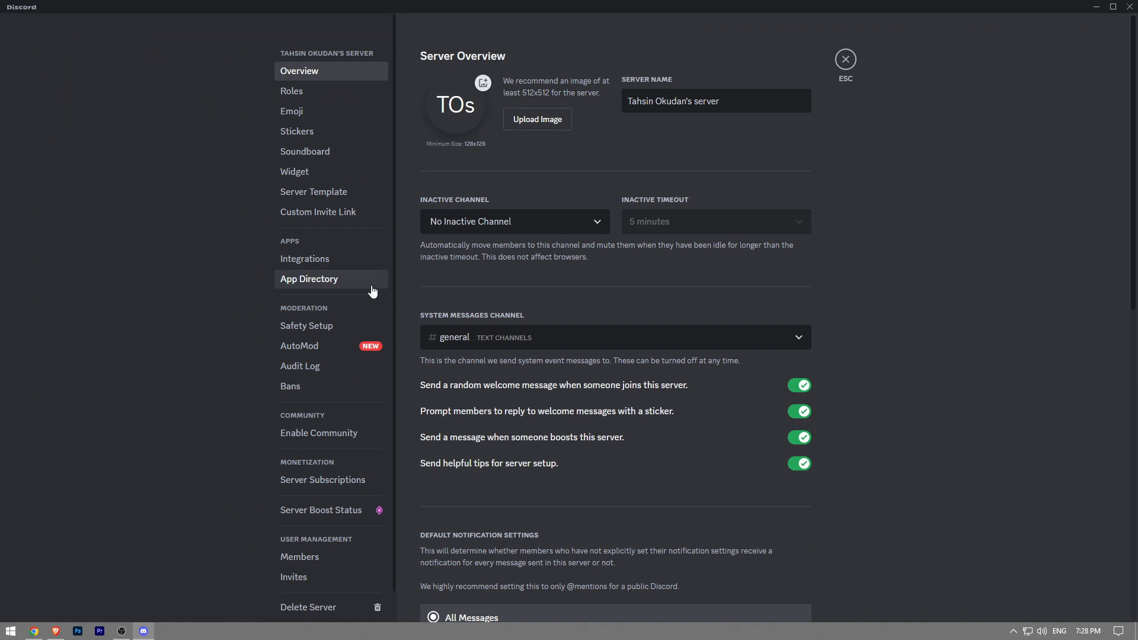
pyautogui.click(308, 278)
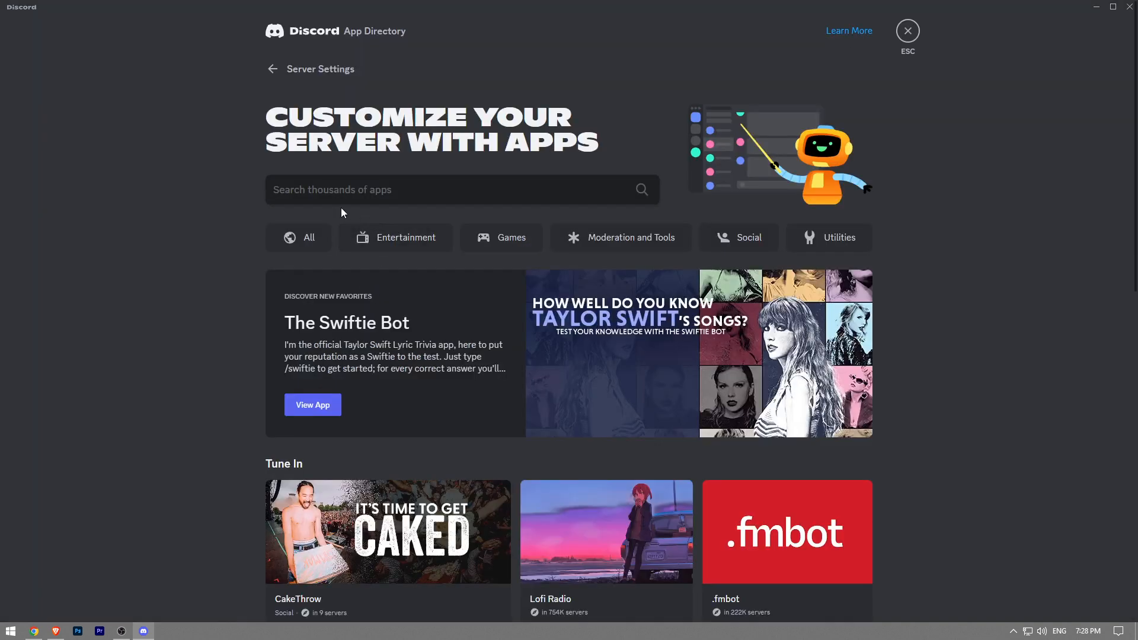
# Search the App Directory for 'mushroom'.
pyautogui.click(461, 189)
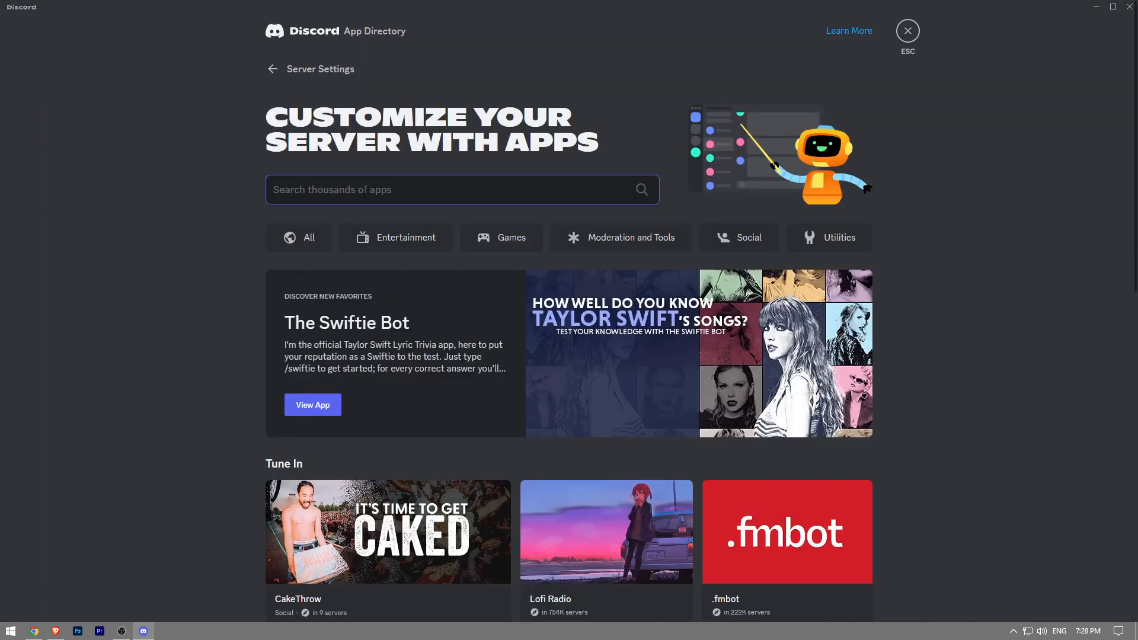
pyautogui.write('mus')
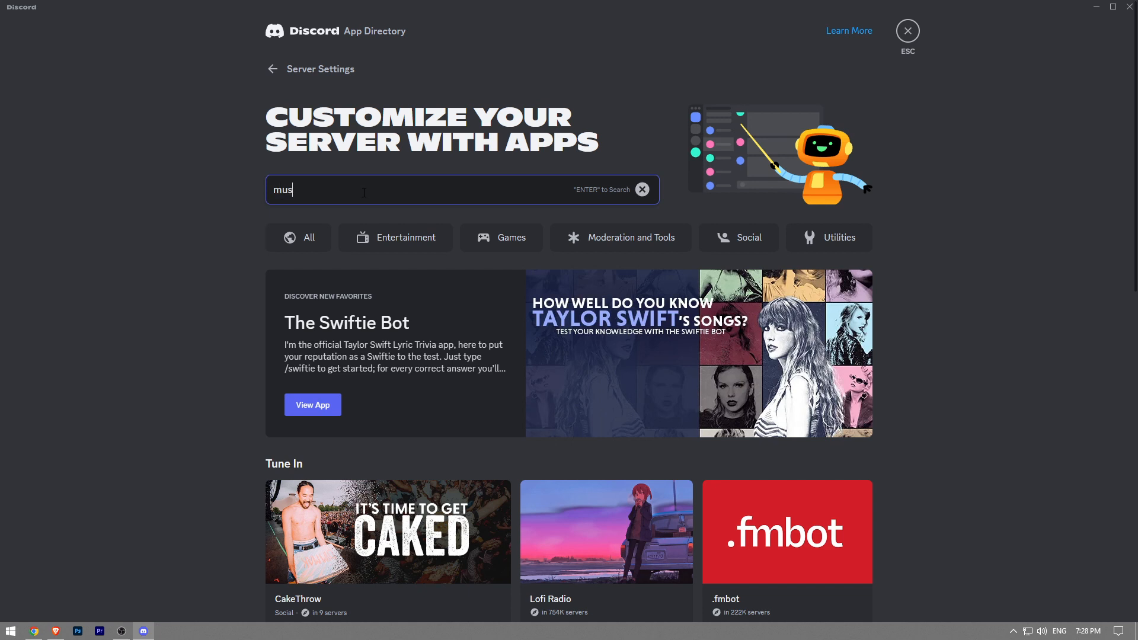
pyautogui.write('hroom')
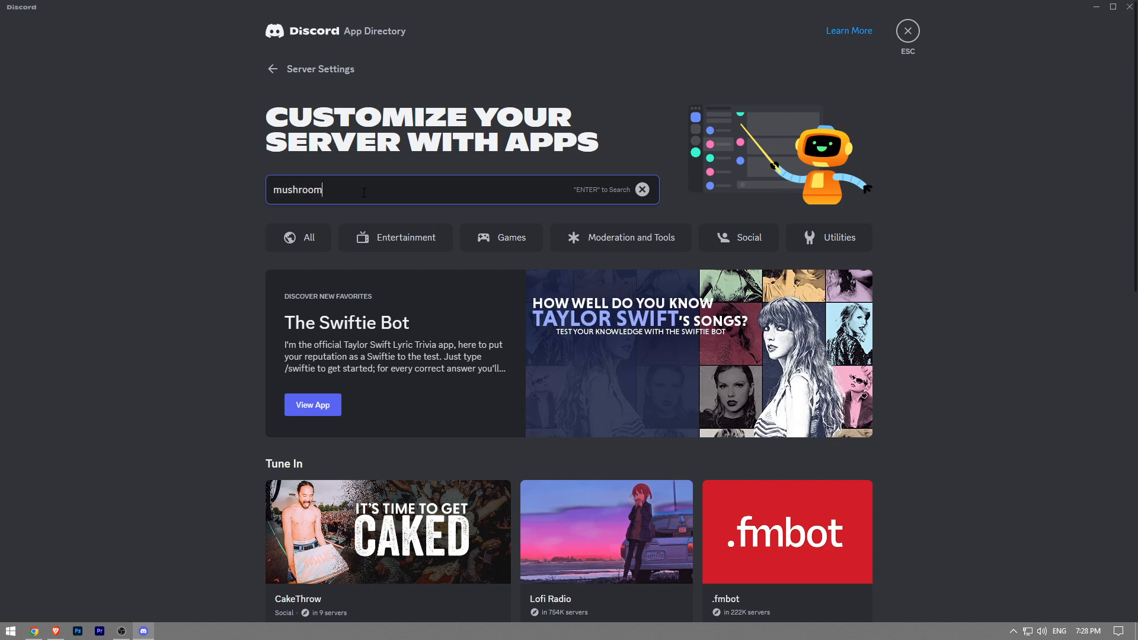
pyautogui.press('enter')
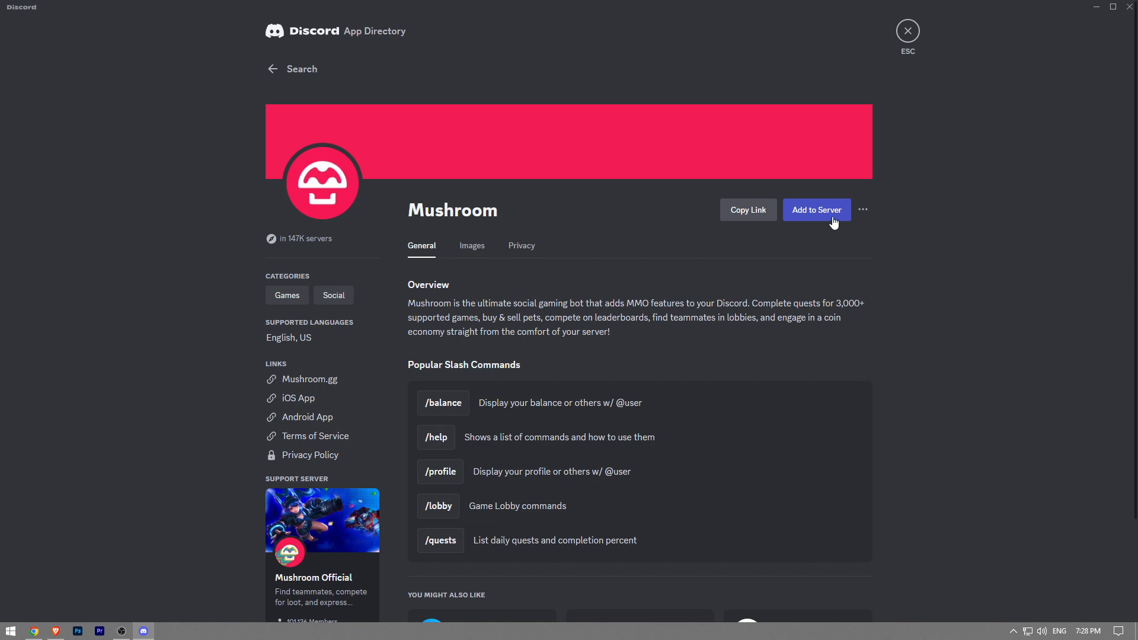
# Start adding the Mushroom bot to a server, confirming the 'Hold Up' dialog with Yep!
pyautogui.click(815, 210)
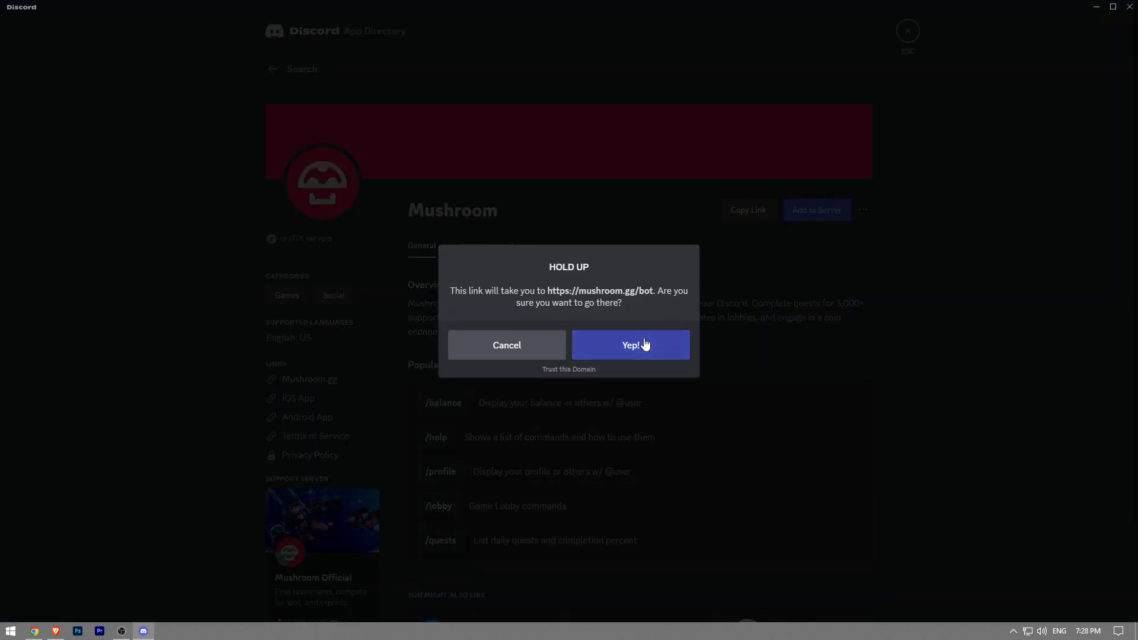
pyautogui.click(629, 344)
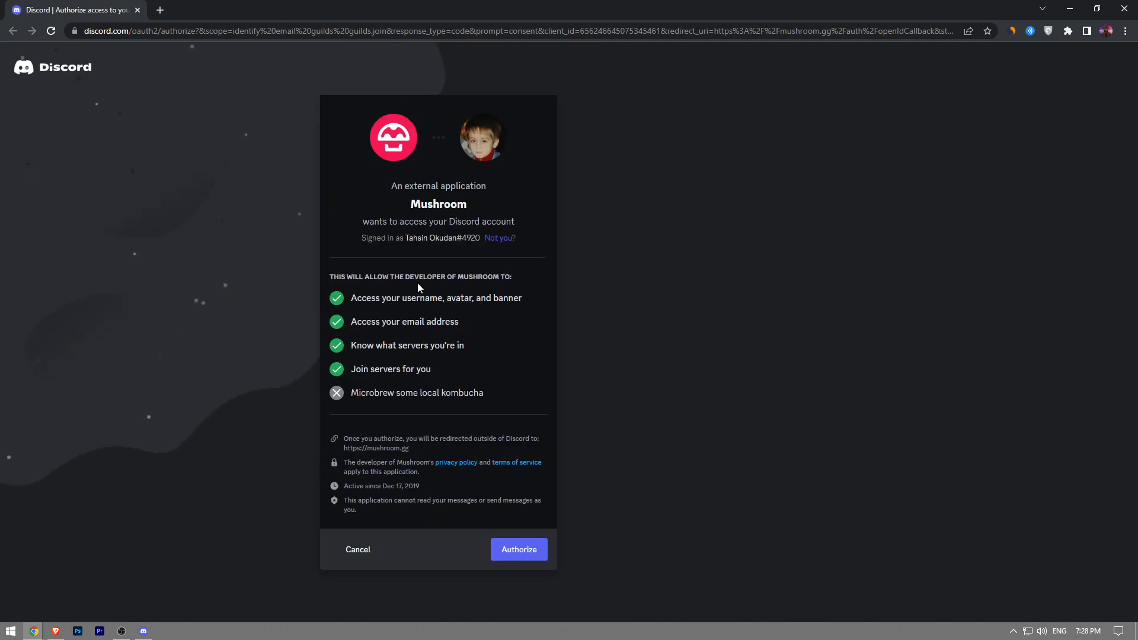
pyautogui.moveTo(403, 439)
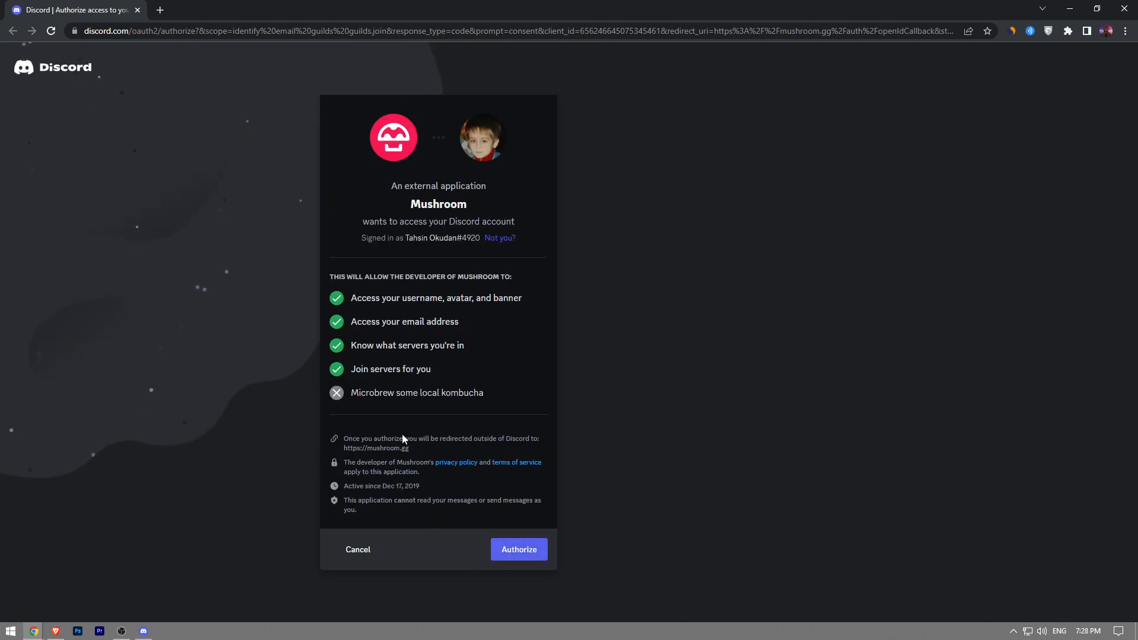
pyautogui.click(518, 548)
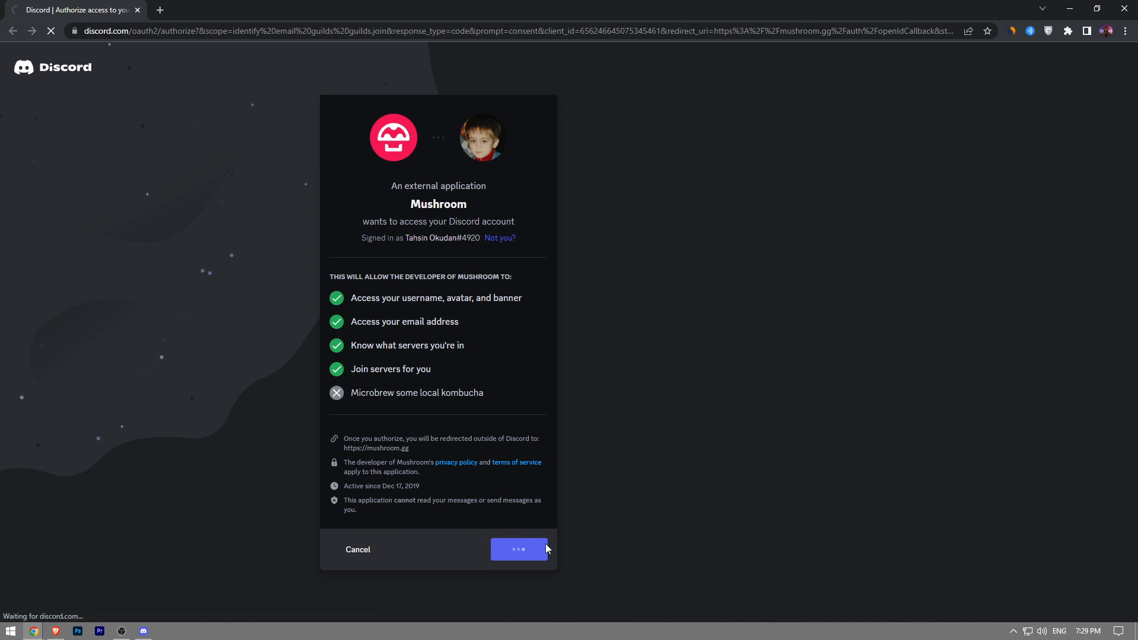
pyautogui.click(518, 549)
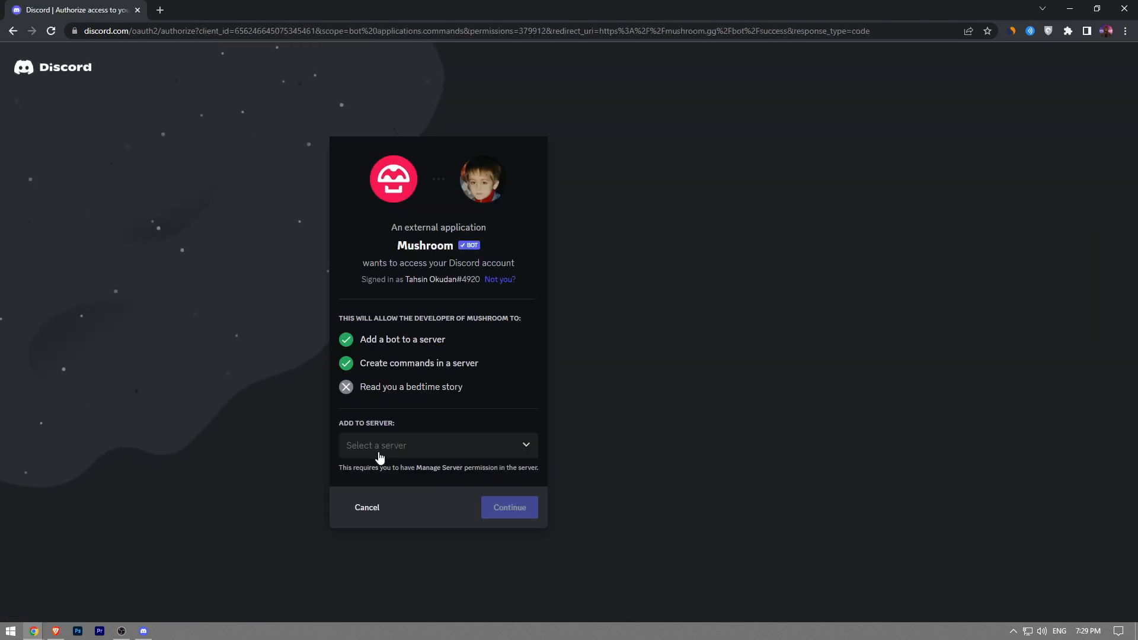
pyautogui.click(437, 445)
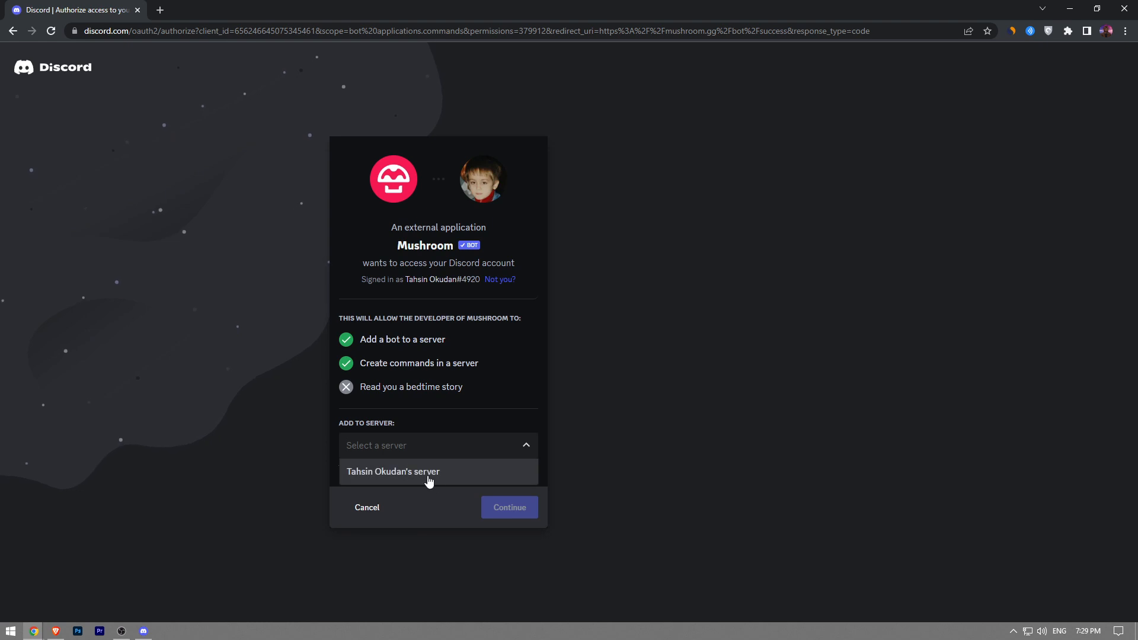
pyautogui.click(392, 471)
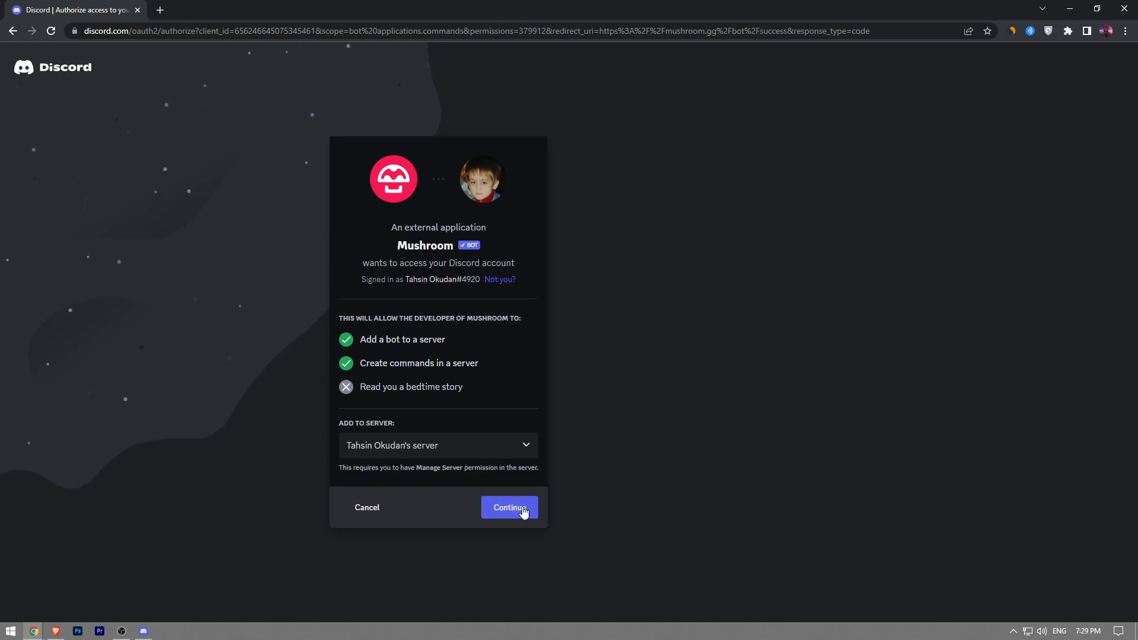
pyautogui.click(508, 507)
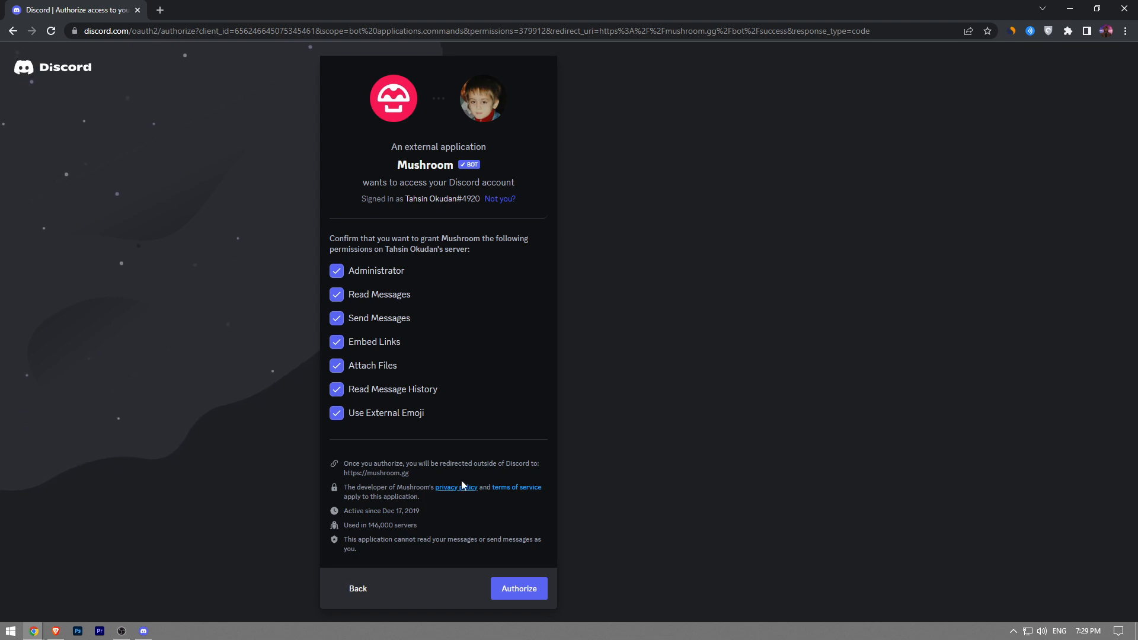
# Authorize Mushroom's requested server permissions and pass the hCaptcha 'I am human' check.
pyautogui.click(518, 588)
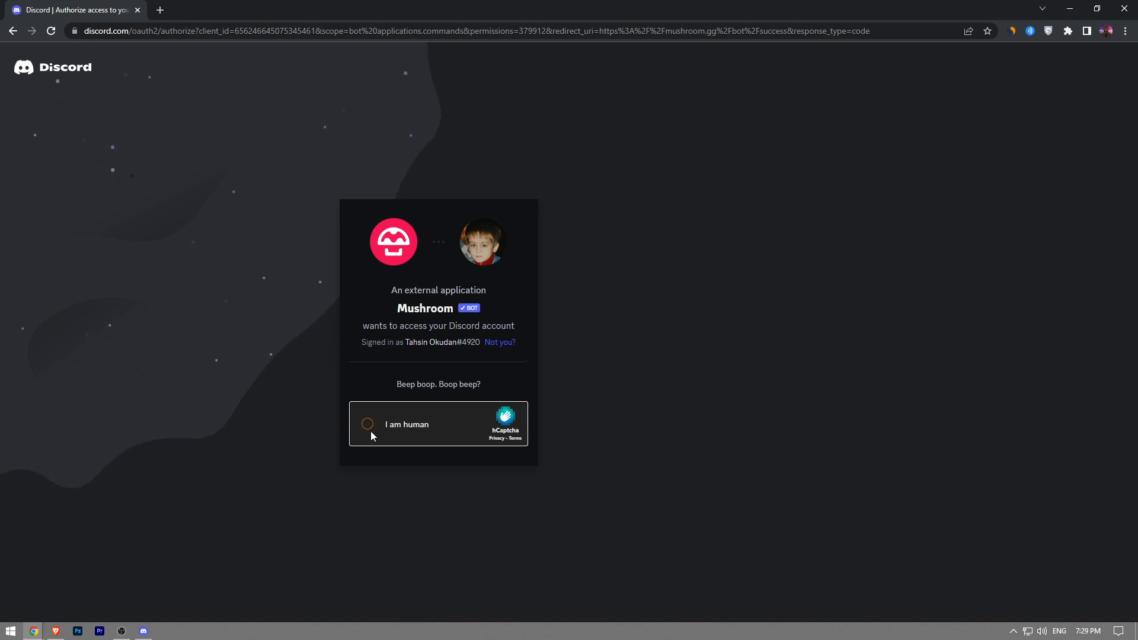
pyautogui.click(366, 424)
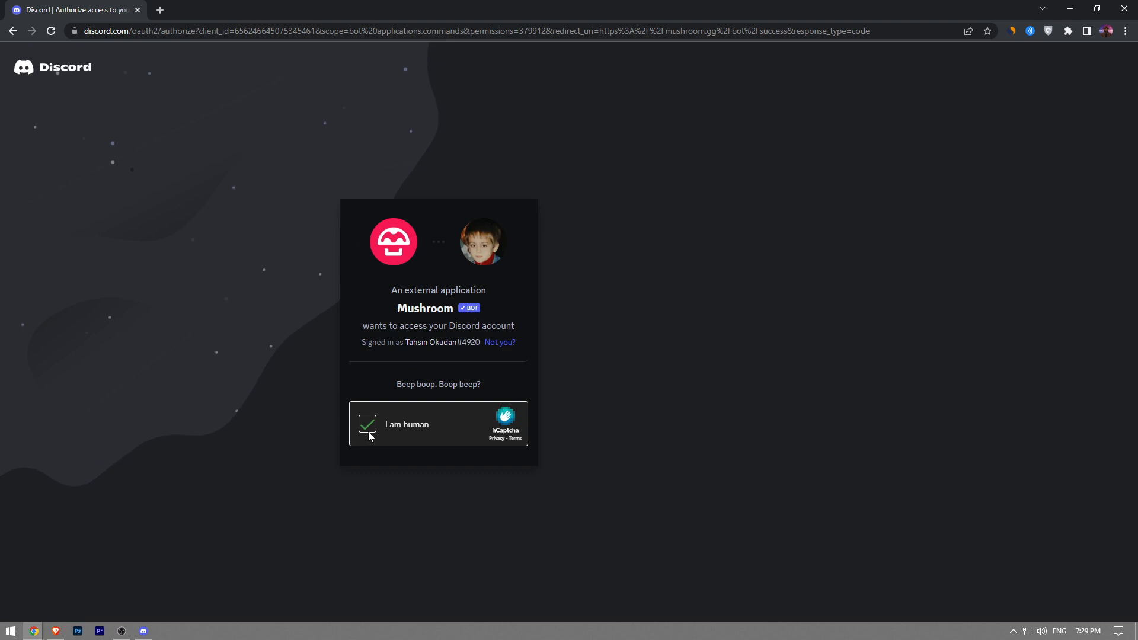
pyautogui.click(366, 424)
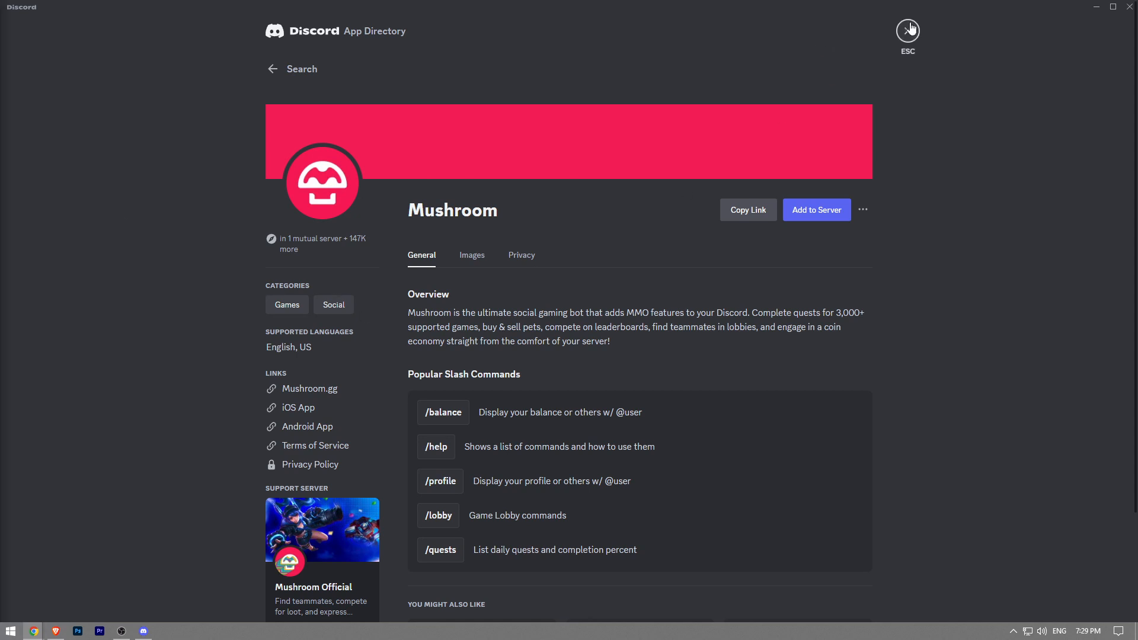
# Leave the App Directory for #general, where 'Mushroom is here' shows and Mushroom is a member.
pyautogui.click(907, 29)
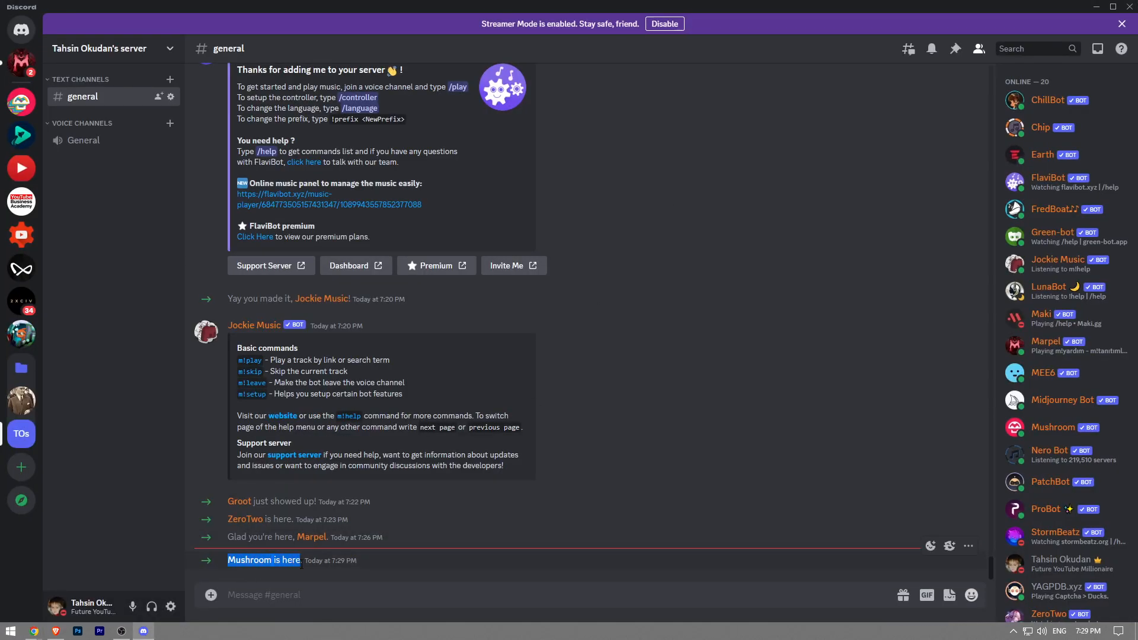
pyautogui.moveTo(148, 448)
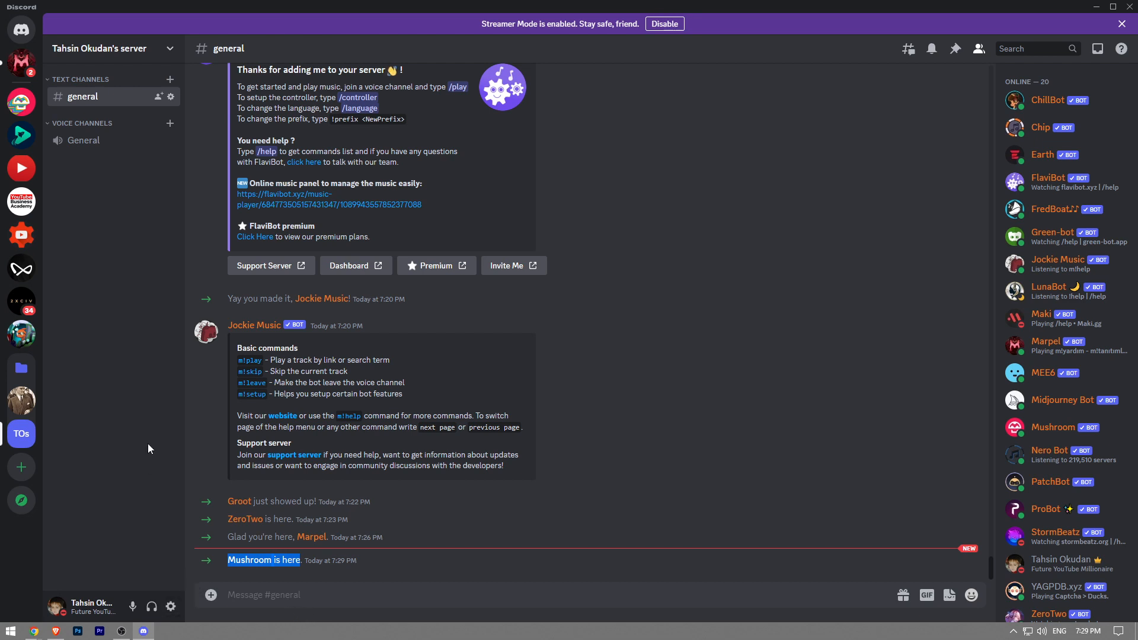